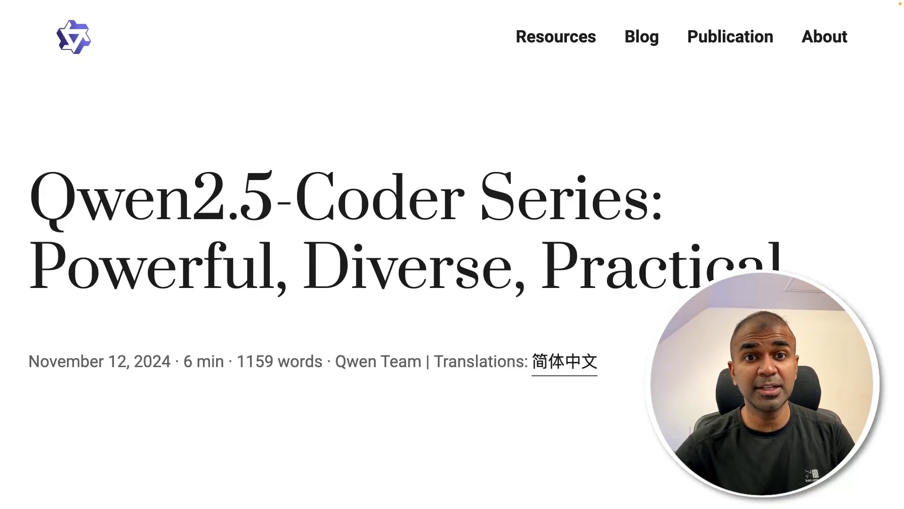
Scroll the Qwen2.5-Coder post past the feature bullets to the benchmark comparison table.
{"action": "scroll", "scroll_direction": "up", "scroll_amount": 3}
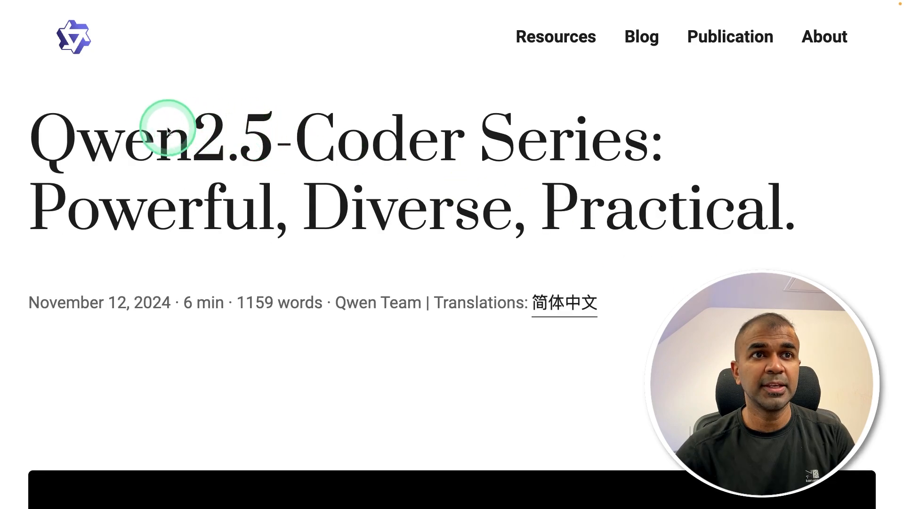
{"action": "scroll", "scroll_direction": "down", "scroll_amount": 3}
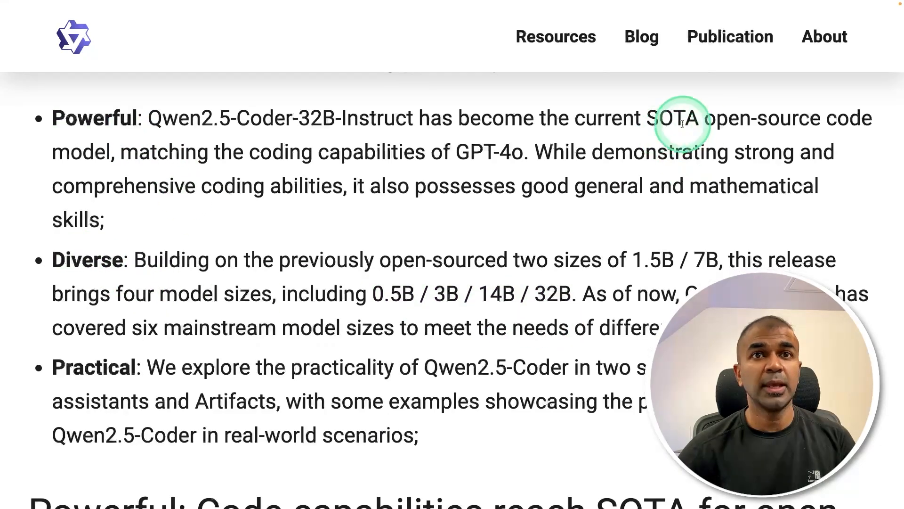
{"action": "mouse_move", "coordinate": [100, 161]}
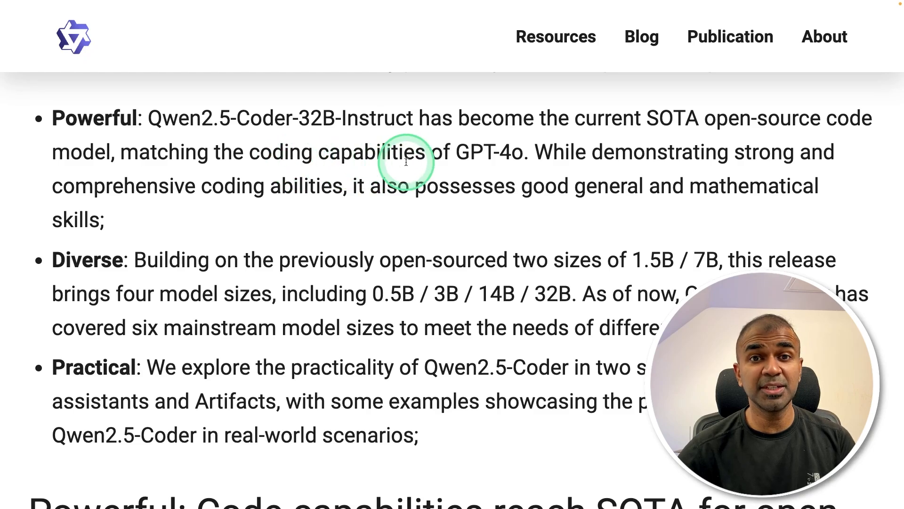
{"action": "scroll", "scroll_direction": "down", "scroll_amount": 3}
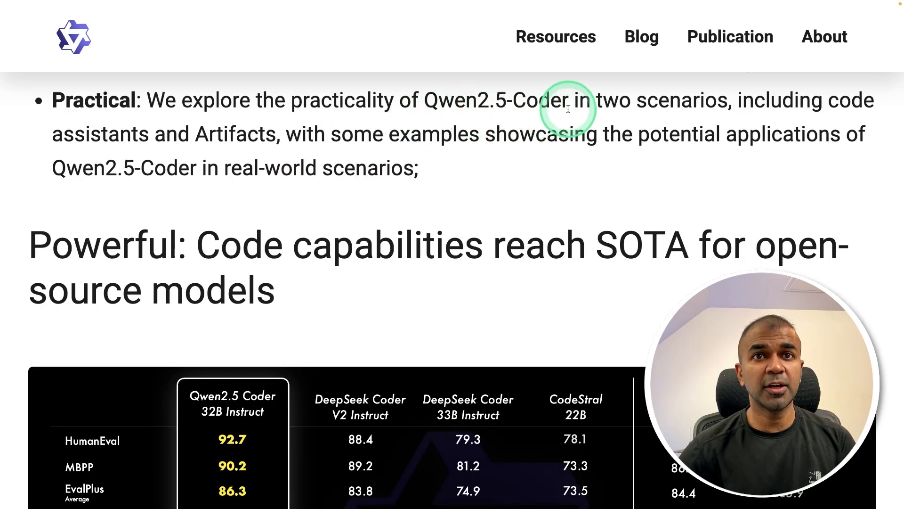
{"action": "mouse_move", "coordinate": [242, 141]}
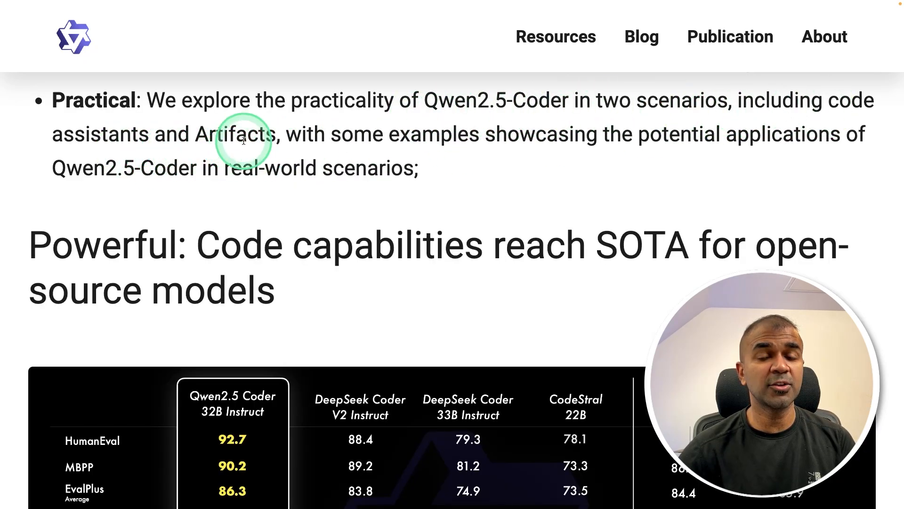
{"action": "scroll", "scroll_direction": "down", "scroll_amount": 3}
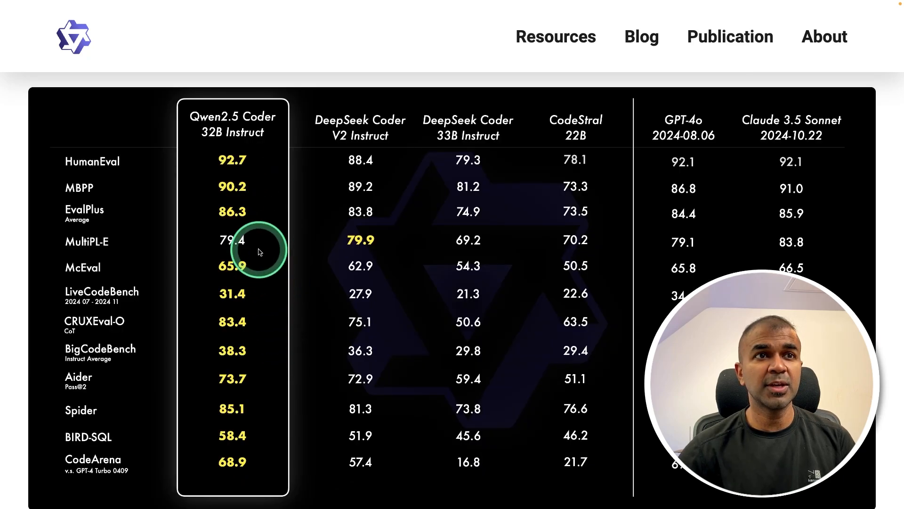
{"action": "mouse_move", "coordinate": [239, 410]}
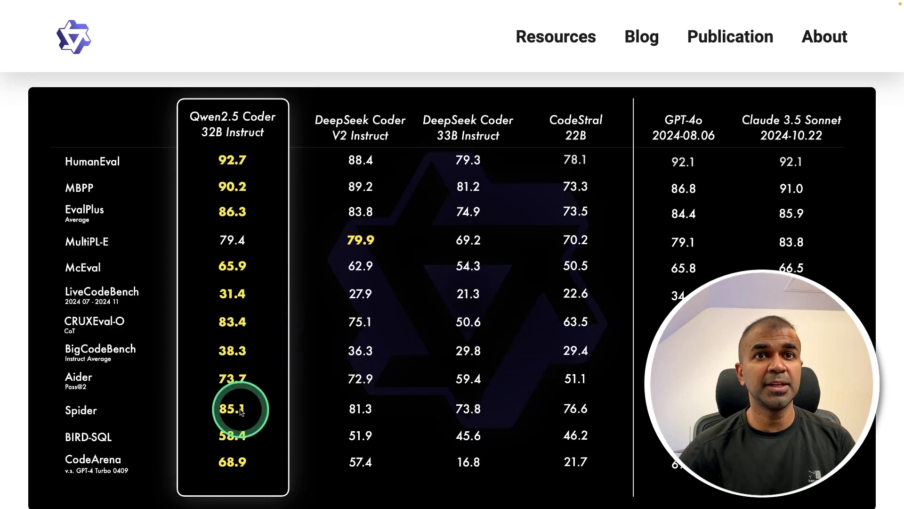
{"action": "mouse_move", "coordinate": [665, 283]}
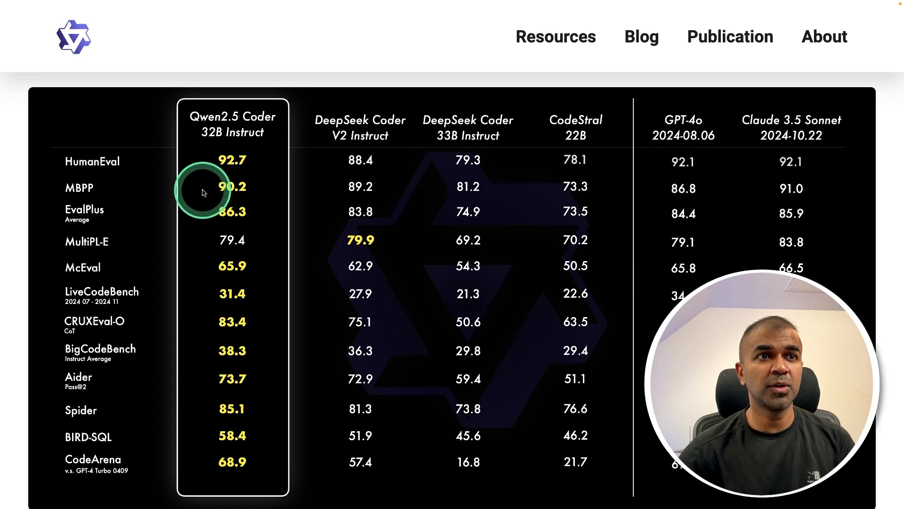
{"action": "mouse_move", "coordinate": [417, 223]}
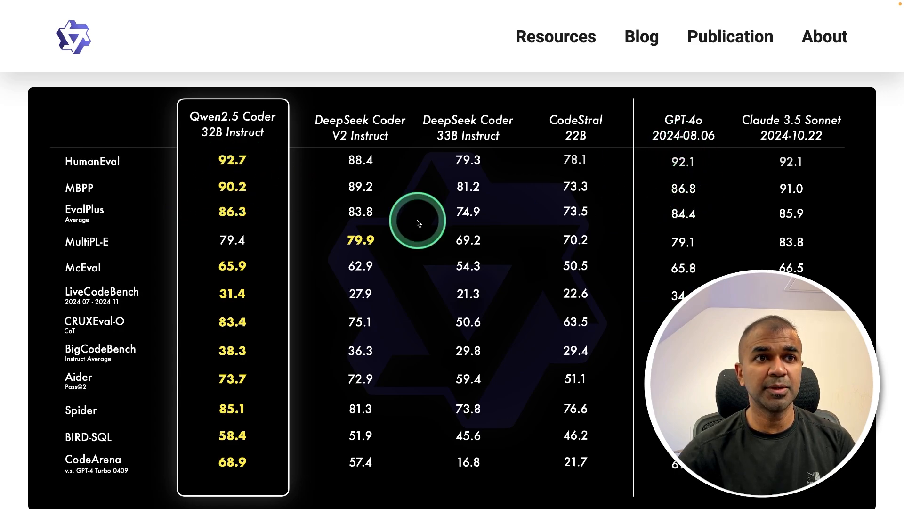
{"action": "mouse_move", "coordinate": [691, 222]}
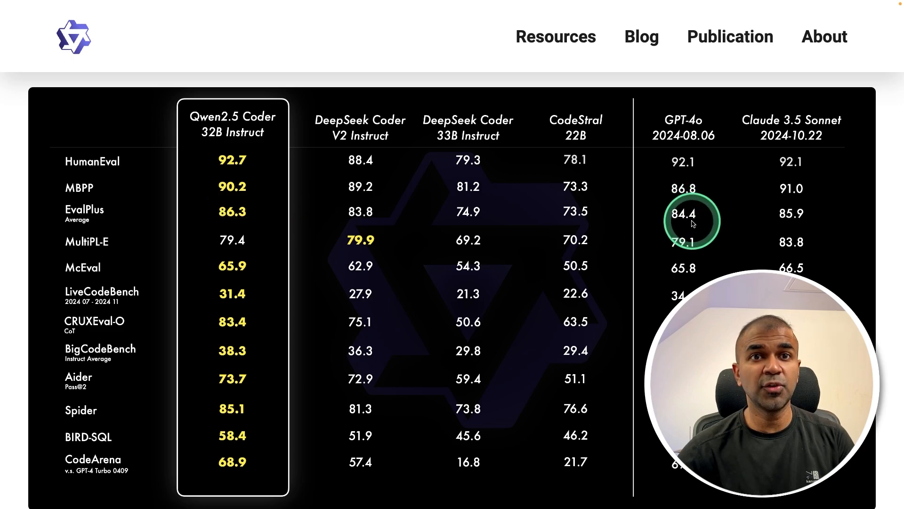
{"action": "mouse_move", "coordinate": [257, 220]}
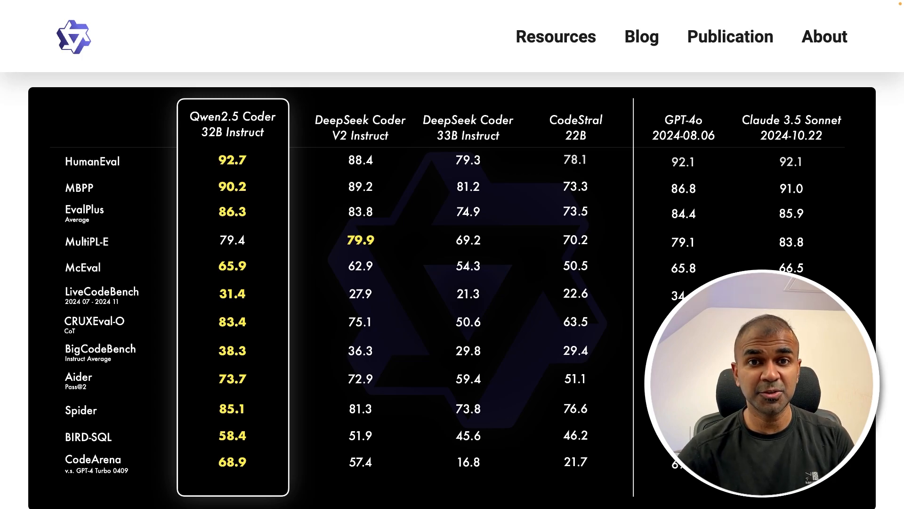
Scroll past the Code Generation and Code Repair sections to the model specifications table.
{"action": "scroll", "scroll_direction": "down", "scroll_amount": 3}
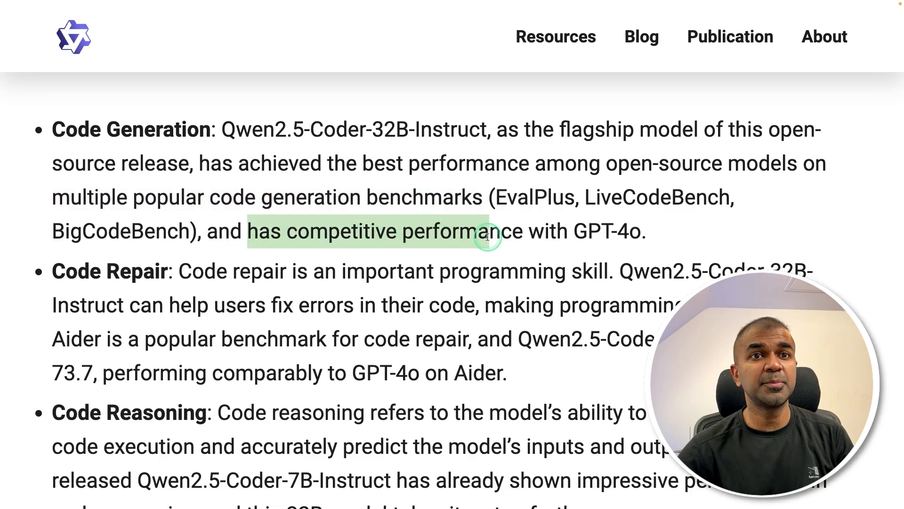
{"action": "scroll", "scroll_direction": "down", "scroll_amount": 3}
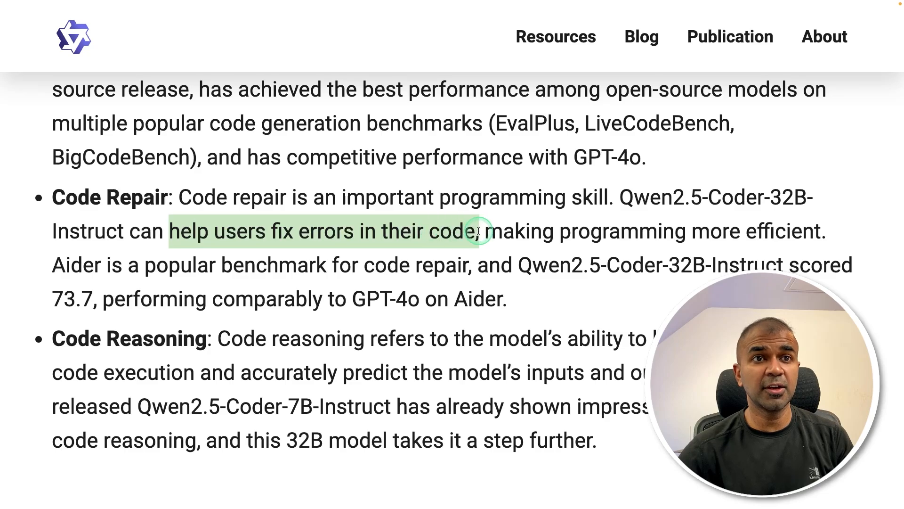
{"action": "scroll", "scroll_direction": "down", "scroll_amount": 3}
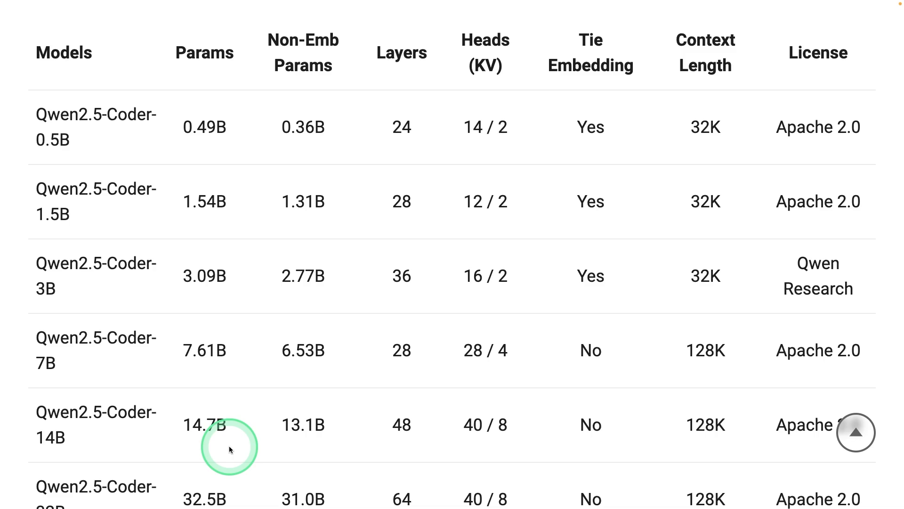
{"action": "mouse_move", "coordinate": [51, 293]}
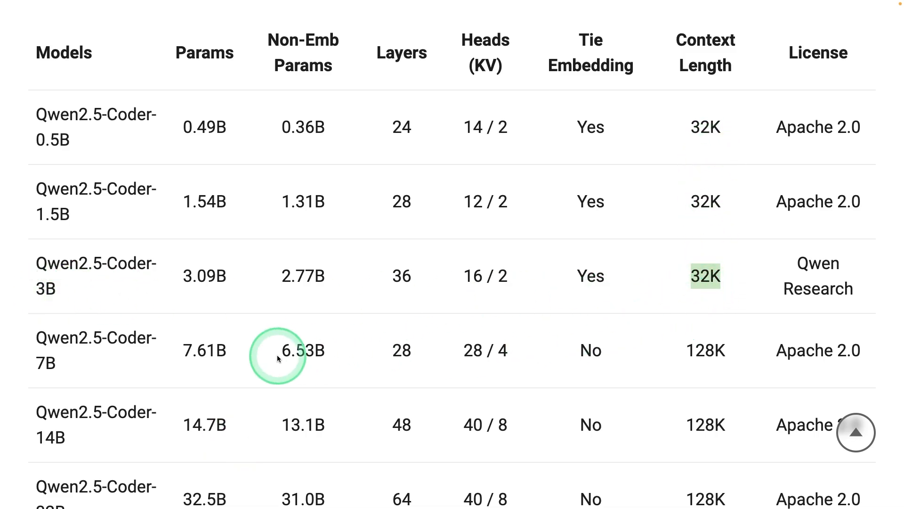
{"action": "scroll", "scroll_direction": "down", "scroll_amount": 3}
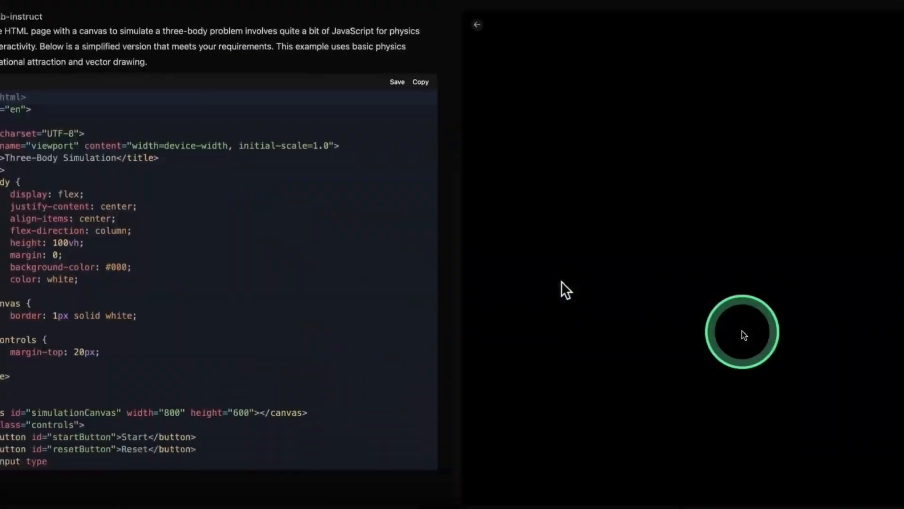
View the rendered three-body simulation preview below the generated HTML code.
{"action": "scroll", "scroll_direction": "down", "scroll_amount": 3}
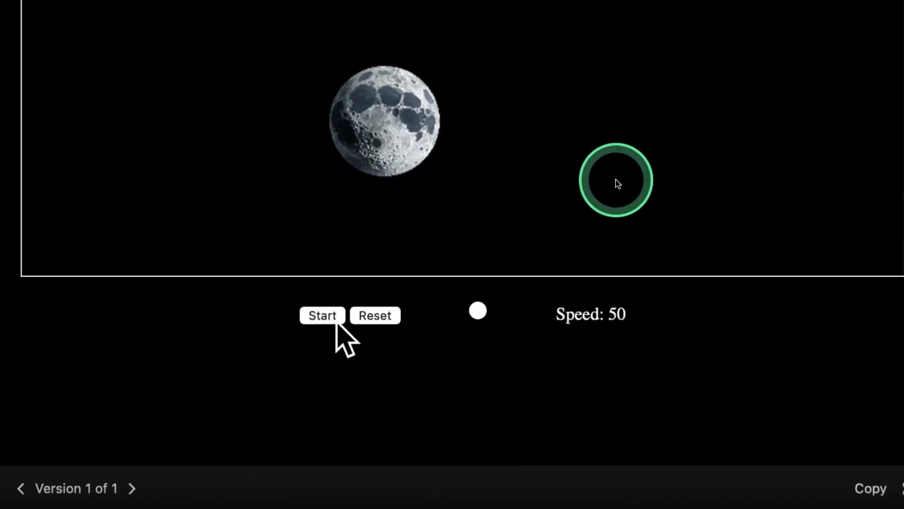
{"action": "left_click", "coordinate": [321, 315]}
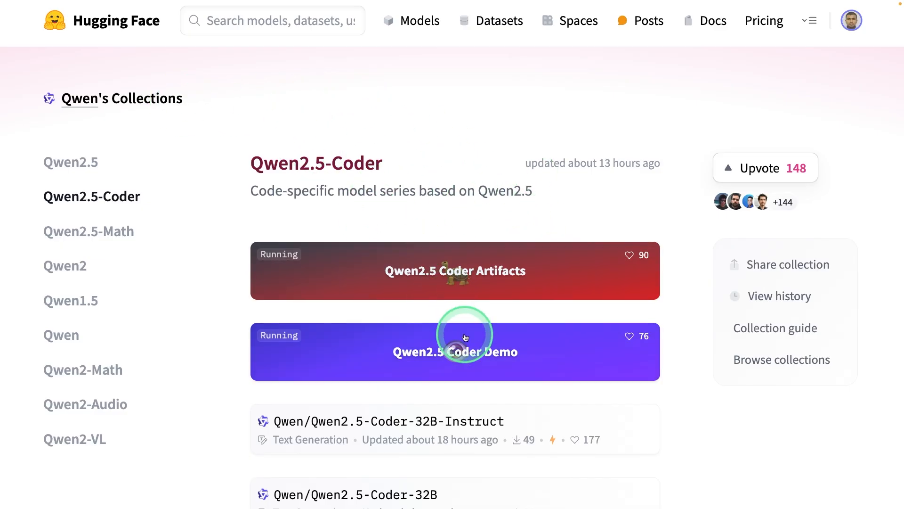
Open the Qwen2.5 Coder Artifacts space card from Qwen's collection.
{"action": "left_click", "coordinate": [455, 270]}
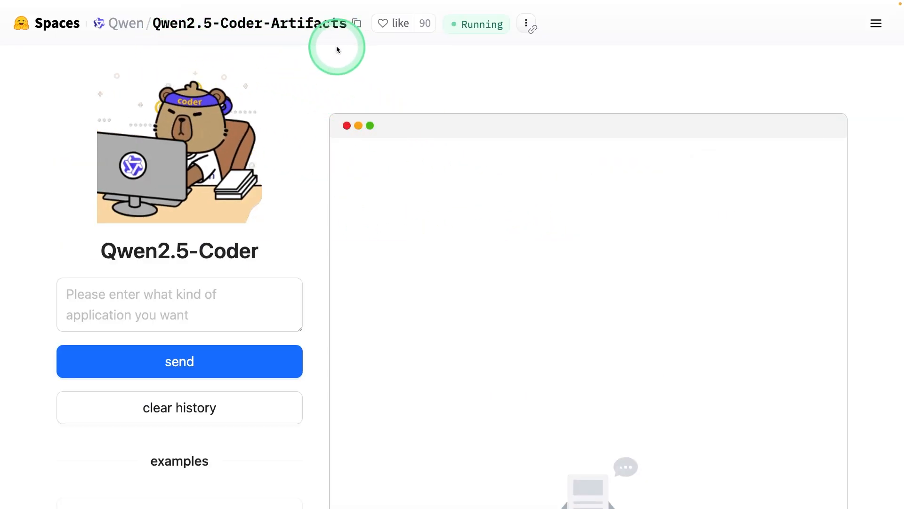
{"action": "mouse_move", "coordinate": [419, 255]}
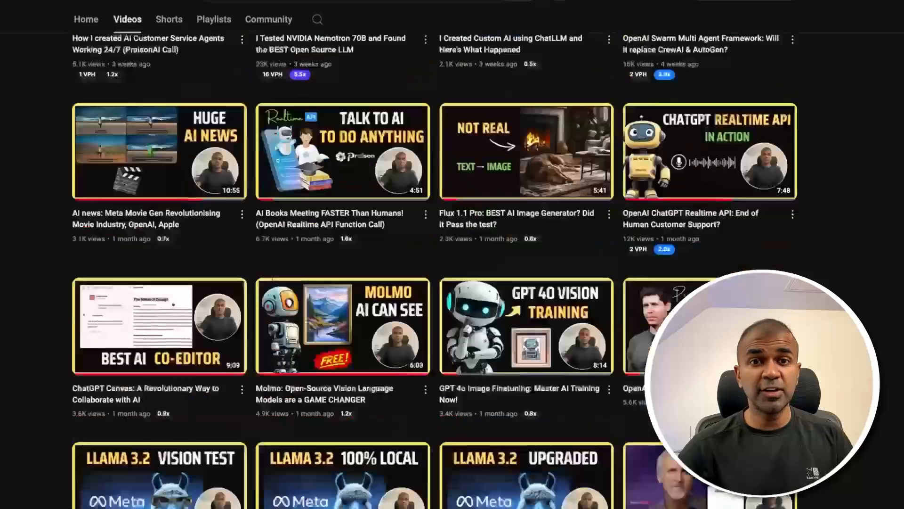
Scroll the channel's Videos list toward the VectorShift Bulk Jobs video.
{"action": "scroll", "scroll_direction": "down", "scroll_amount": 3}
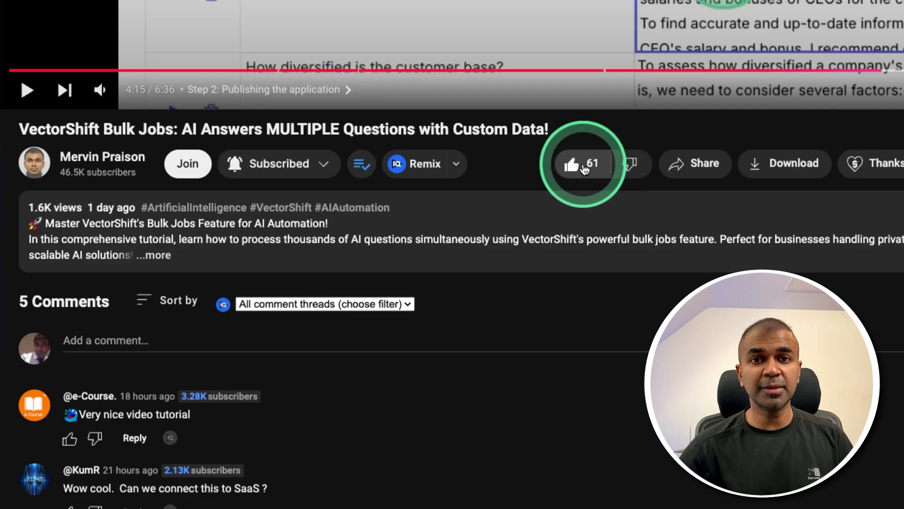
{"action": "mouse_move", "coordinate": [571, 166]}
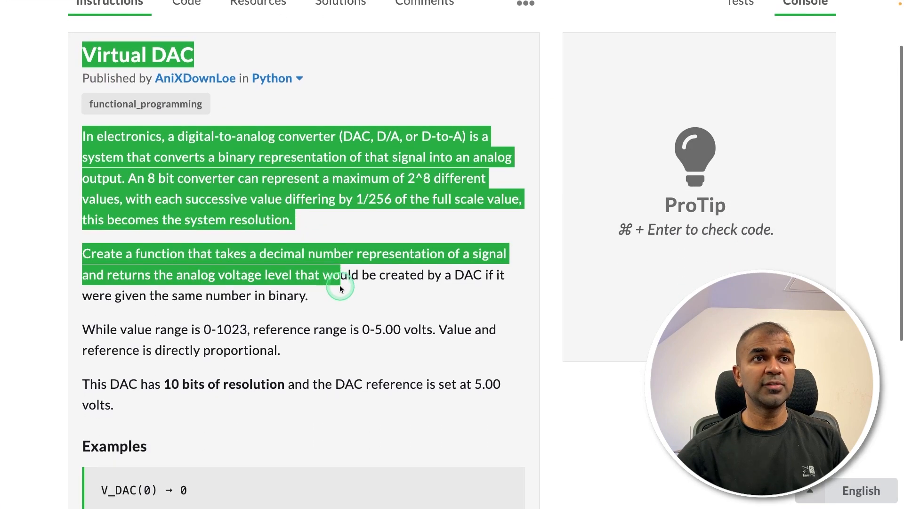
Check the pasted V_DAC code against the Virtual DAC challenge's five tests.
{"action": "scroll", "scroll_direction": "down", "scroll_amount": 3}
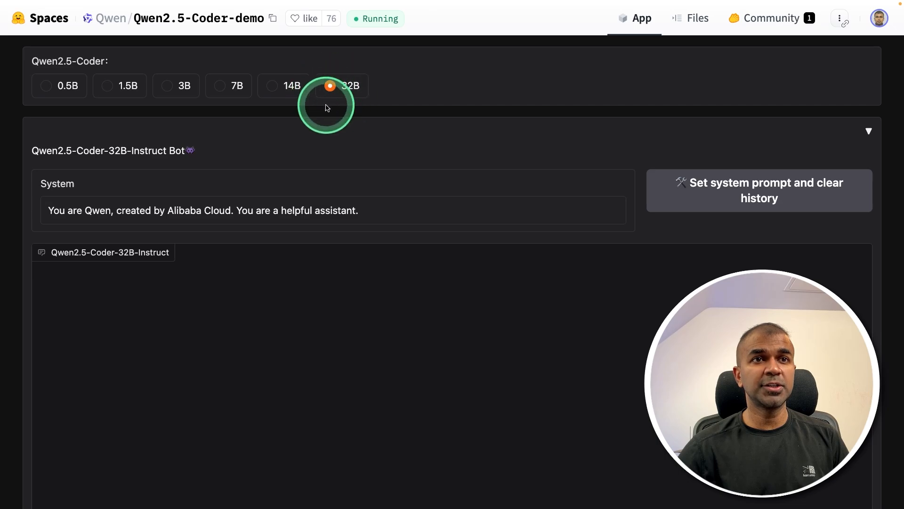
{"action": "mouse_move", "coordinate": [57, 53]}
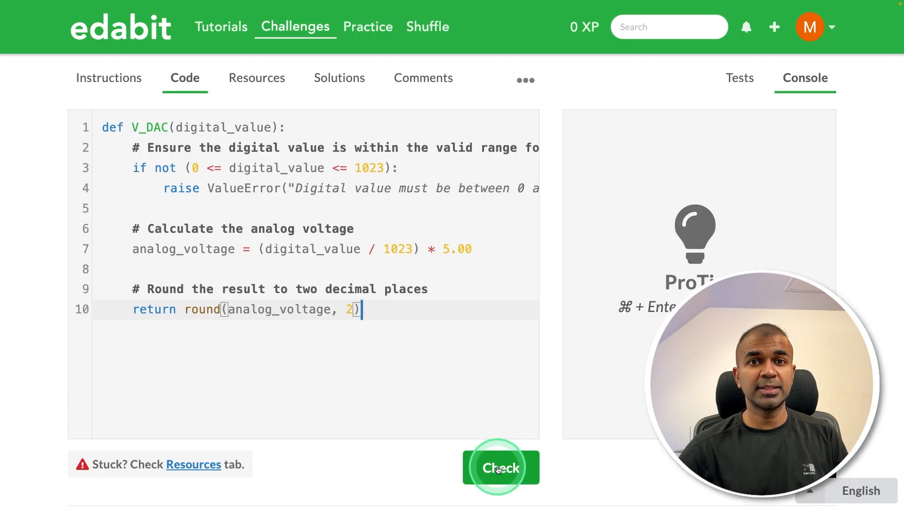
{"action": "left_click", "coordinate": [499, 467]}
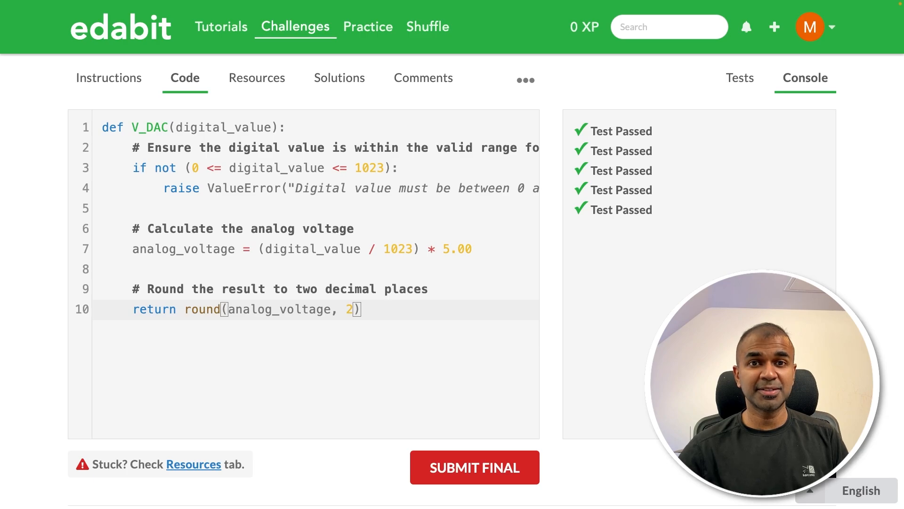
Read the 32B model's review of get_domain and send a follow-up prompt.
{"action": "left_click", "coordinate": [295, 27]}
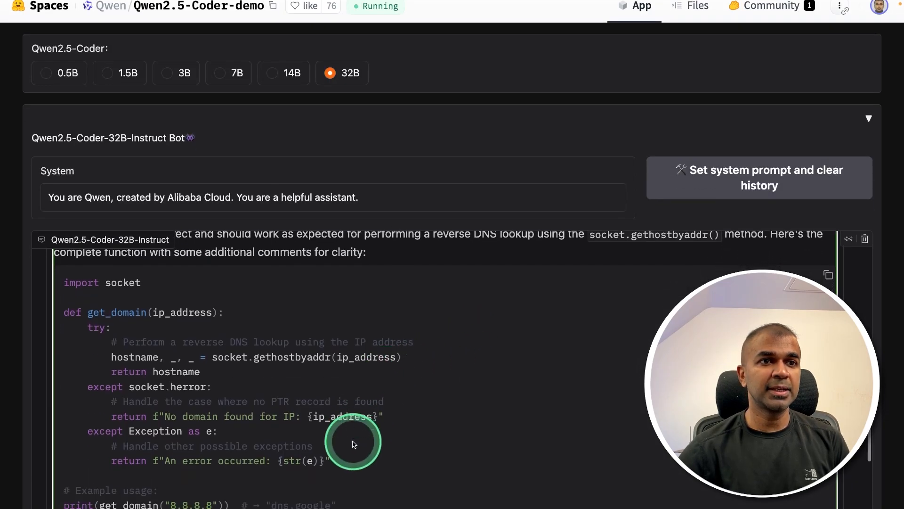
{"action": "scroll", "scroll_direction": "down", "scroll_amount": 3}
{"action": "type", "text": "Try pty"}
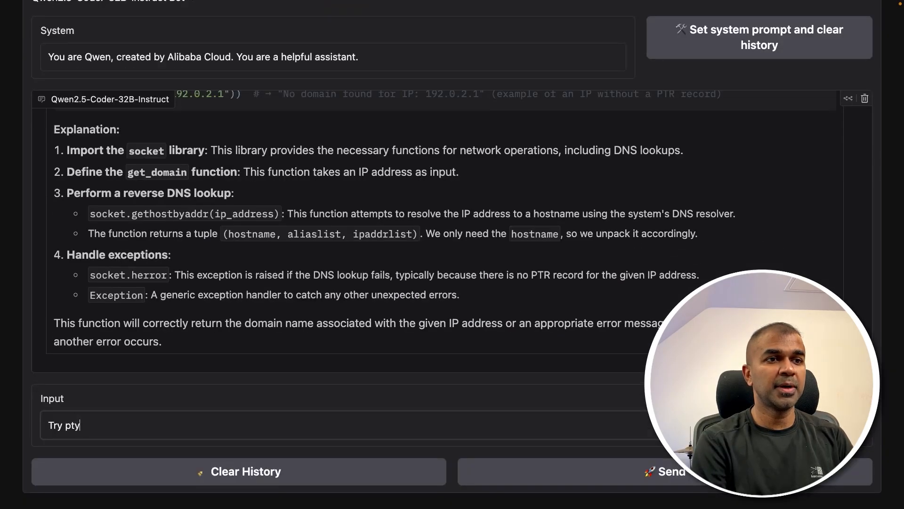
{"action": "left_click", "coordinate": [665, 471]}
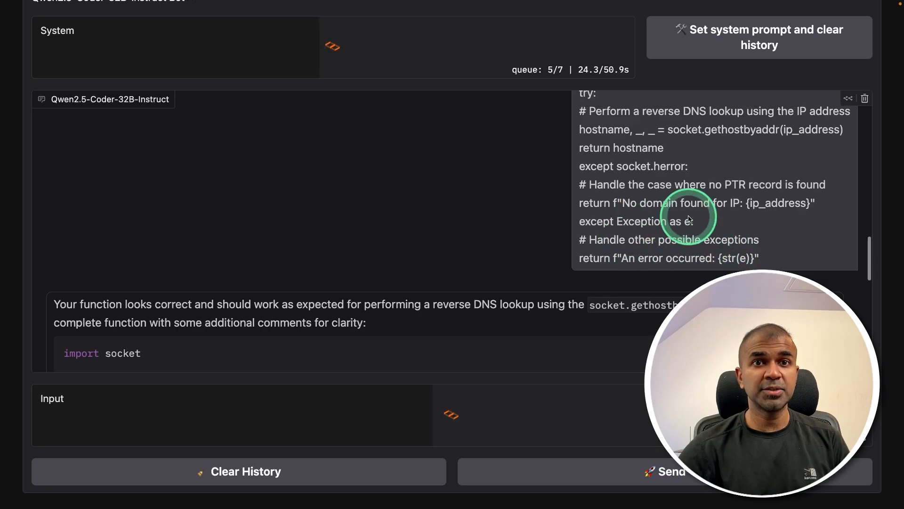
{"action": "scroll", "scroll_direction": "down", "scroll_amount": 3}
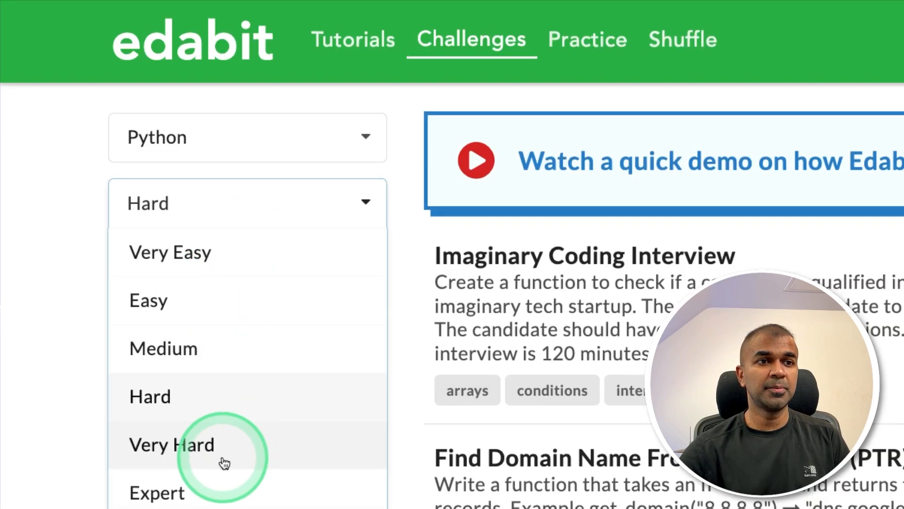
Reopen the identity matrix challenge and append 'in python version 3.5' to the prompt.
{"action": "left_click", "coordinate": [171, 445]}
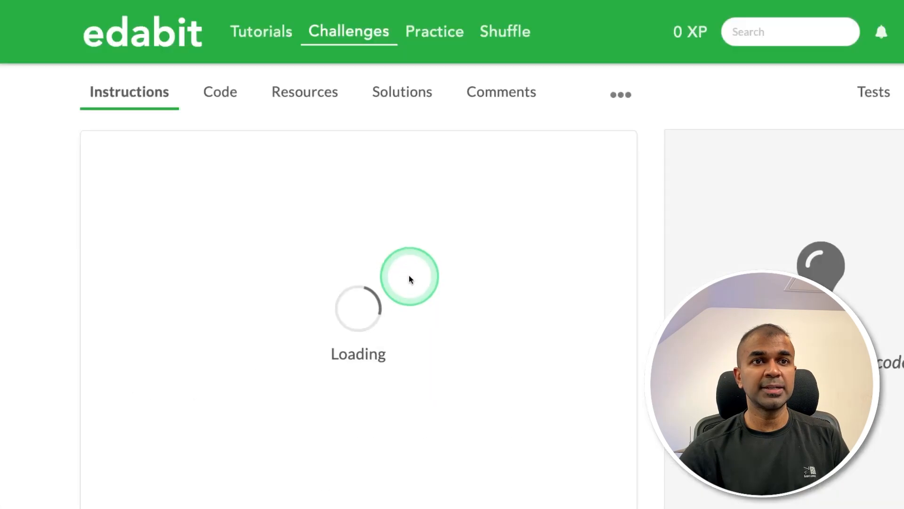
{"action": "scroll", "scroll_direction": "down", "scroll_amount": 3}
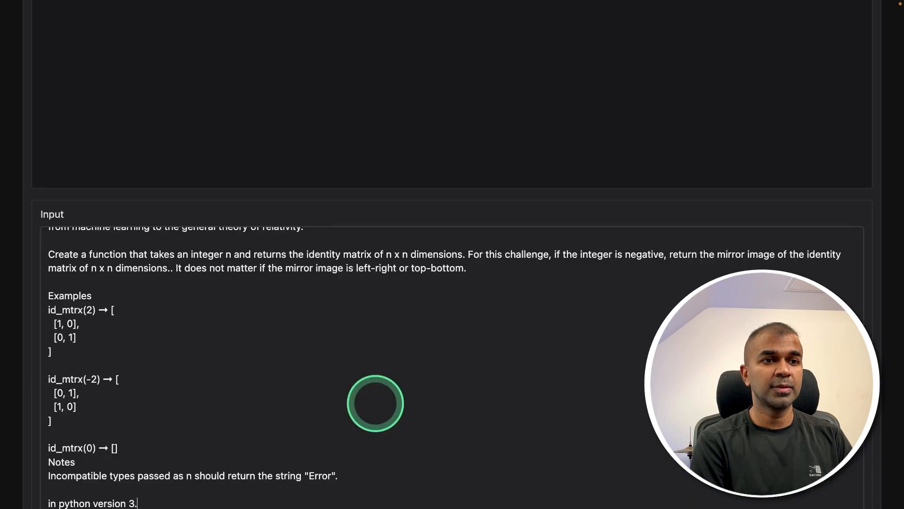
{"action": "type", "text": "5"}
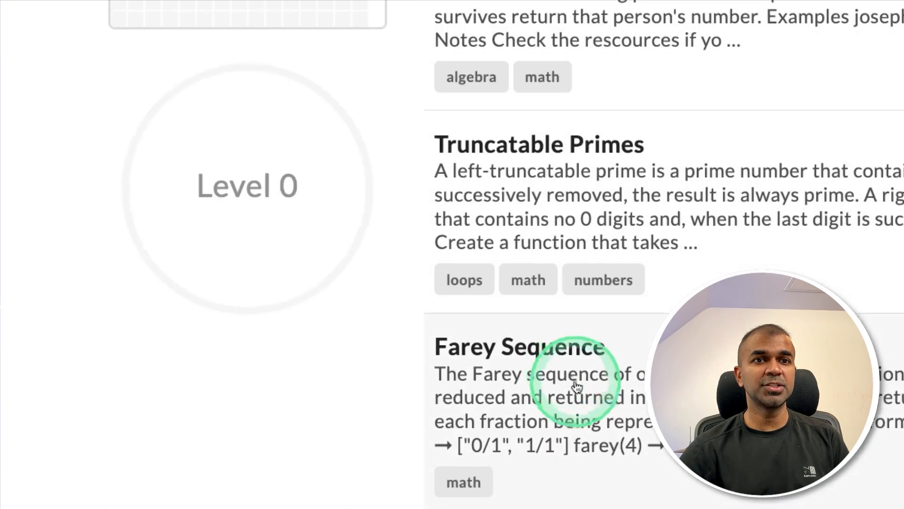
Send Farey Sequence to the model and edit the f-string line causing the syntax error.
{"action": "left_click", "coordinate": [517, 347]}
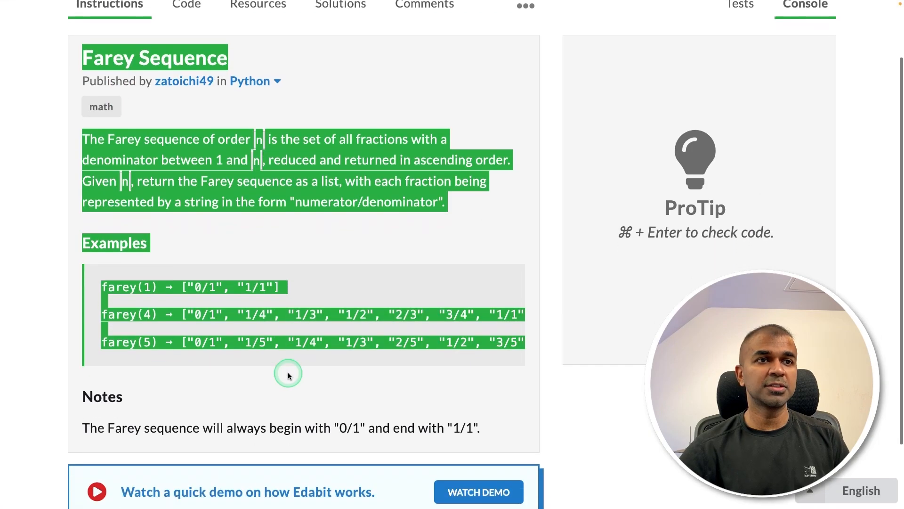
{"action": "scroll", "scroll_direction": "down", "scroll_amount": 3}
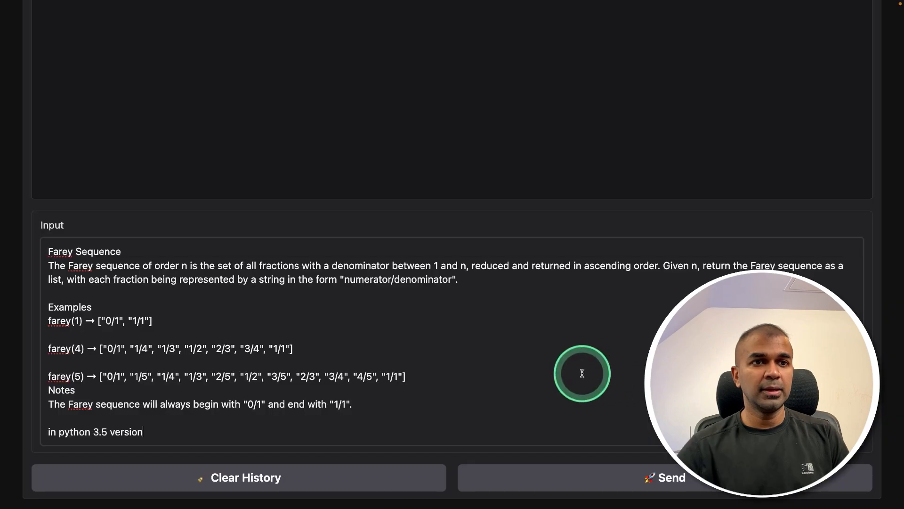
{"action": "left_click", "coordinate": [665, 477]}
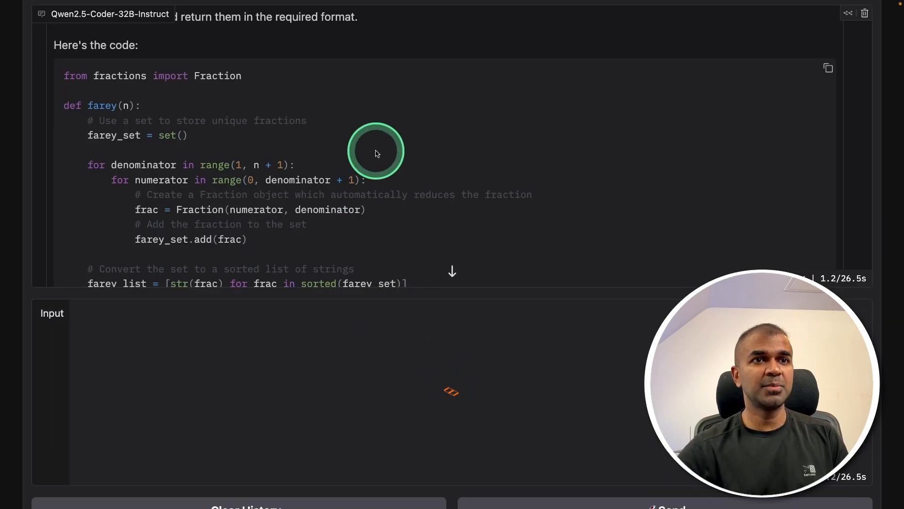
{"action": "scroll", "scroll_direction": "down", "scroll_amount": 3}
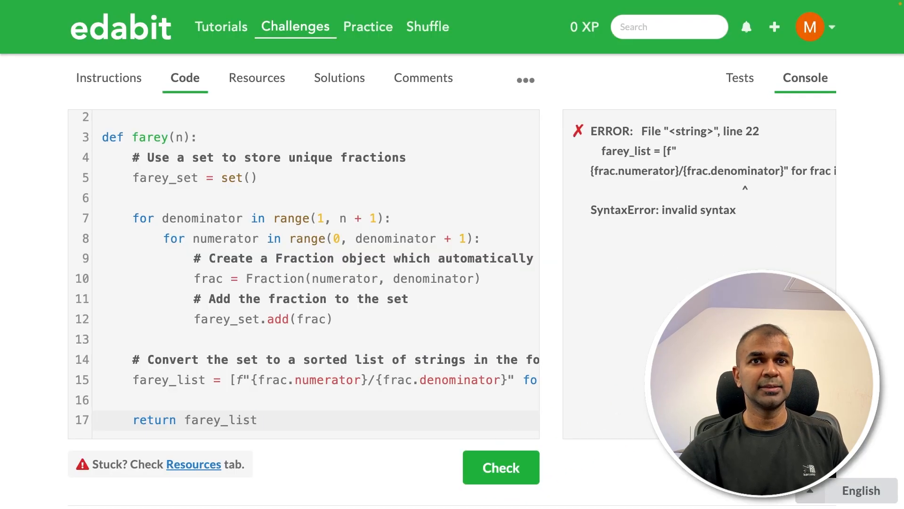
{"action": "left_click", "coordinate": [582, 128]}
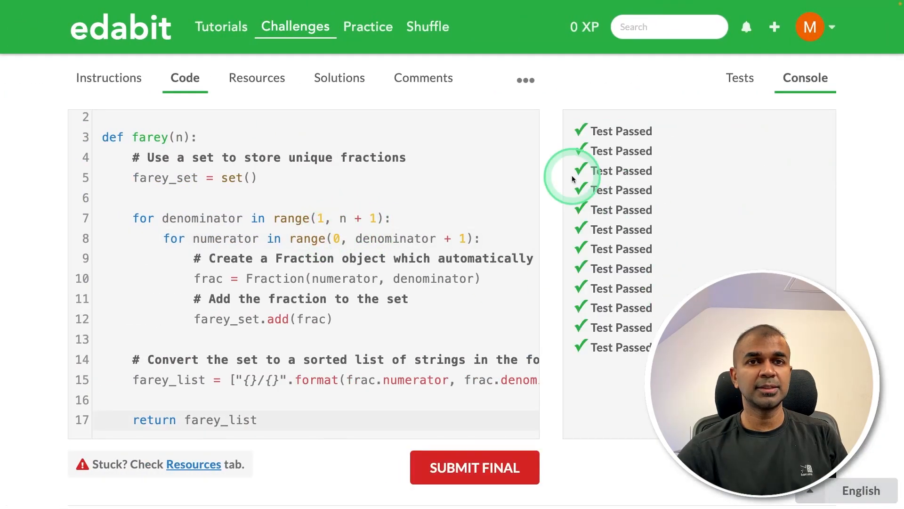
{"action": "mouse_move", "coordinate": [416, 375]}
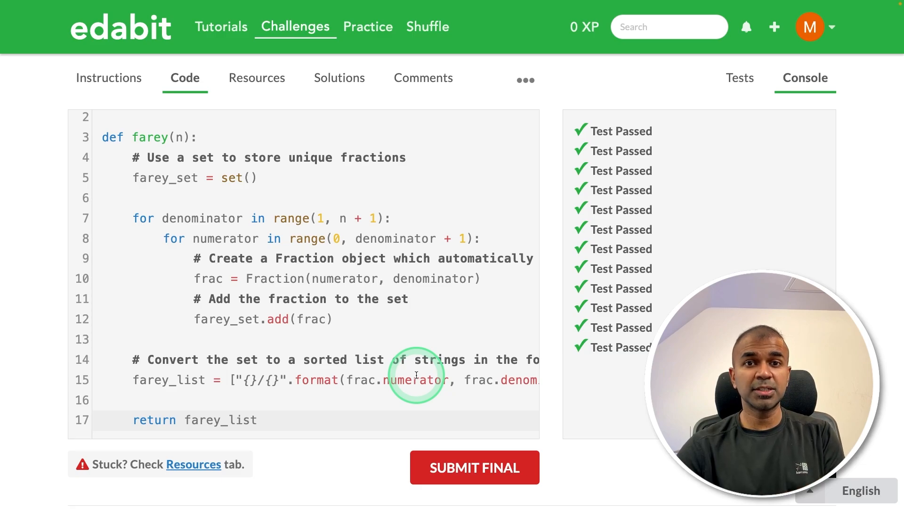
{"action": "mouse_move", "coordinate": [390, 254]}
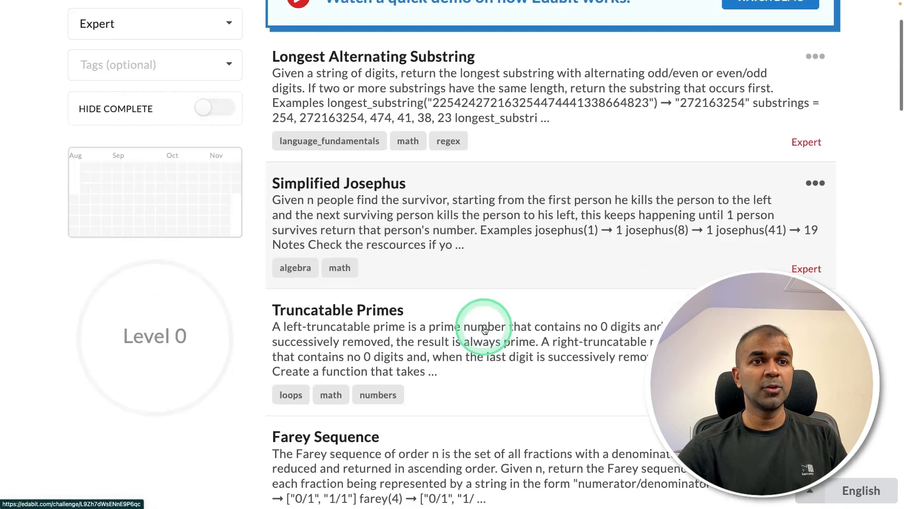
Prompt Least Common Multiple with 'in python 3.5' and check the returned LCM code.
{"action": "scroll", "scroll_direction": "down", "scroll_amount": 3}
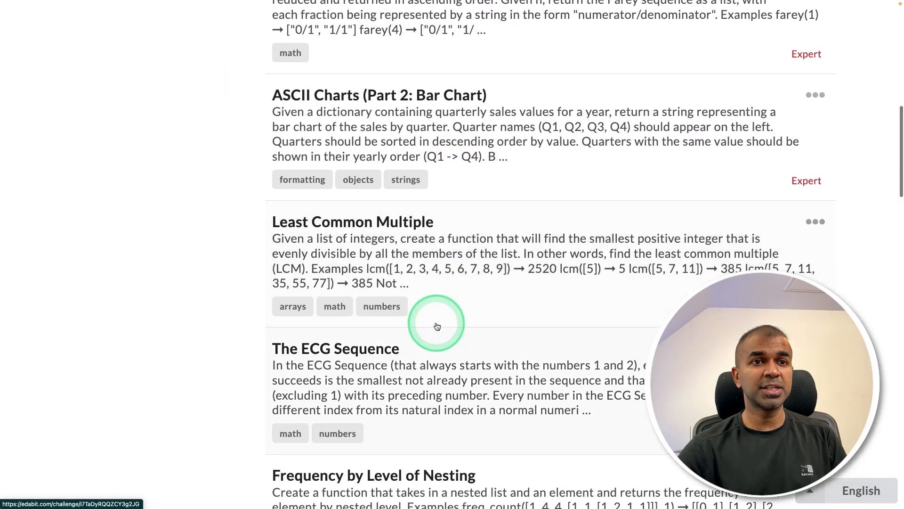
{"action": "left_click", "coordinate": [354, 221]}
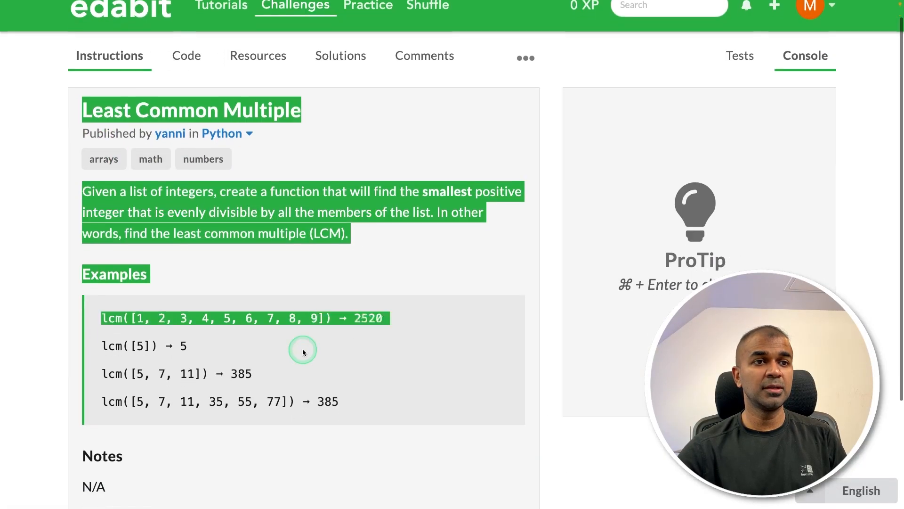
{"action": "scroll", "scroll_direction": "down", "scroll_amount": 3}
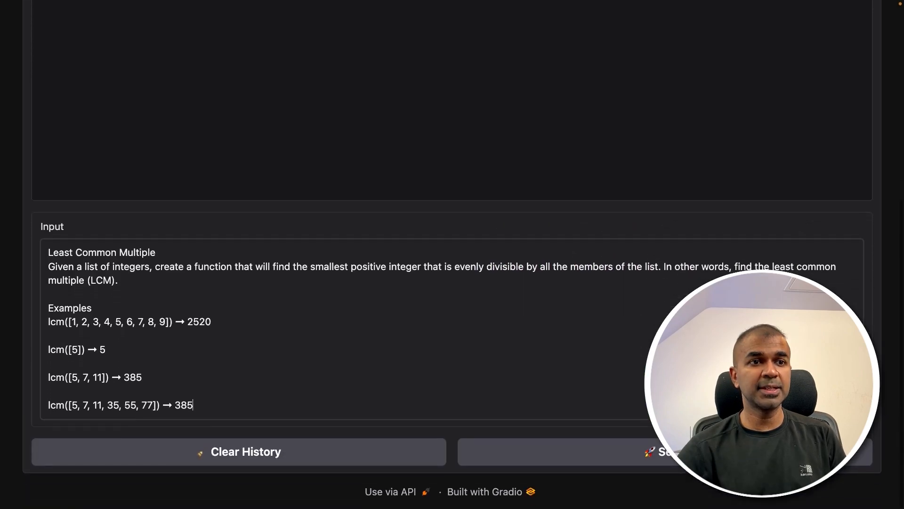
{"action": "type", "text": "in python 3.5"}
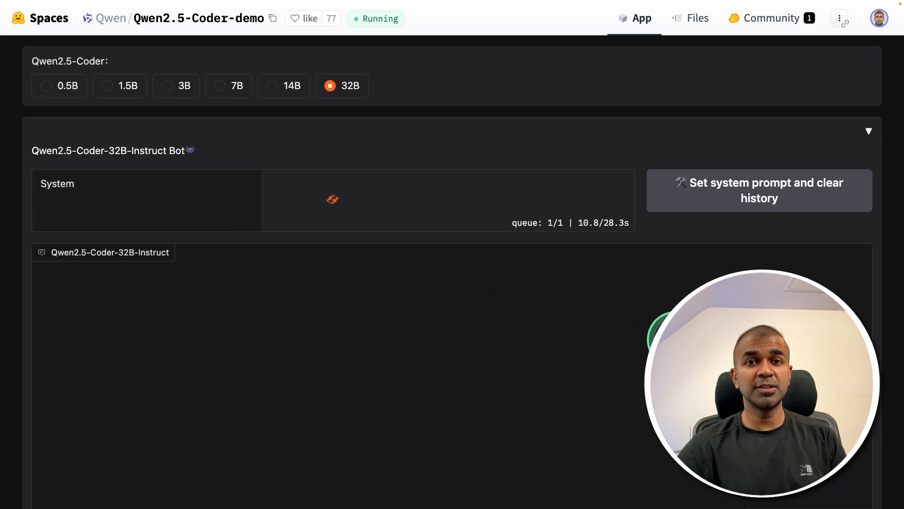
{"action": "scroll", "scroll_direction": "down", "scroll_amount": 3}
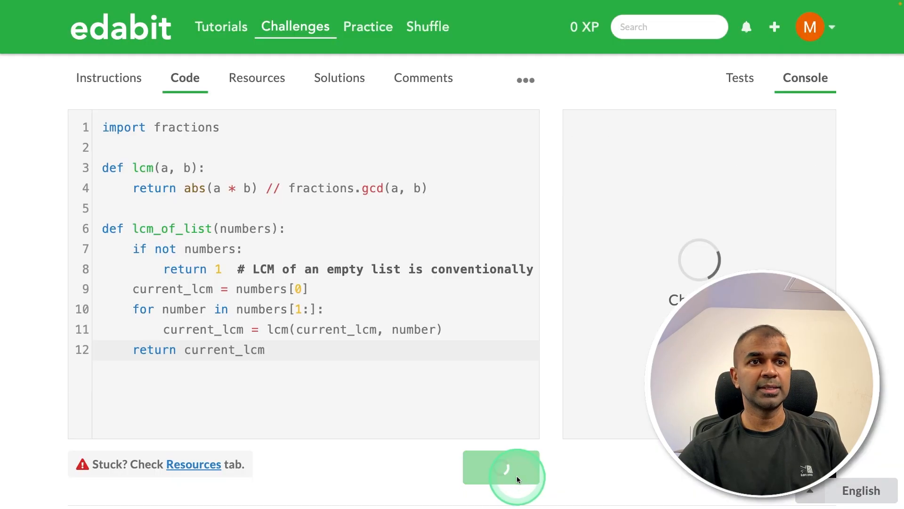
{"action": "left_click", "coordinate": [500, 467]}
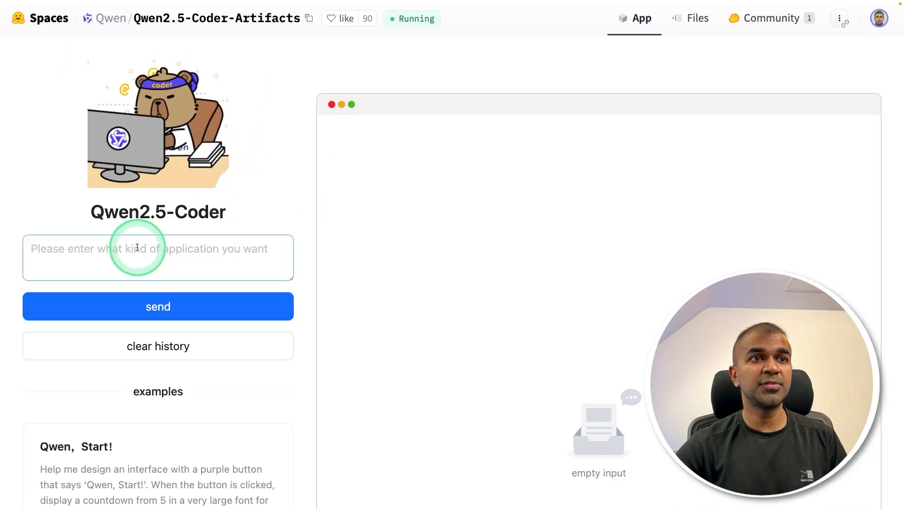
Request a TODO list app where items can be added and removed, and send it.
{"action": "type", "text": "Create a"}
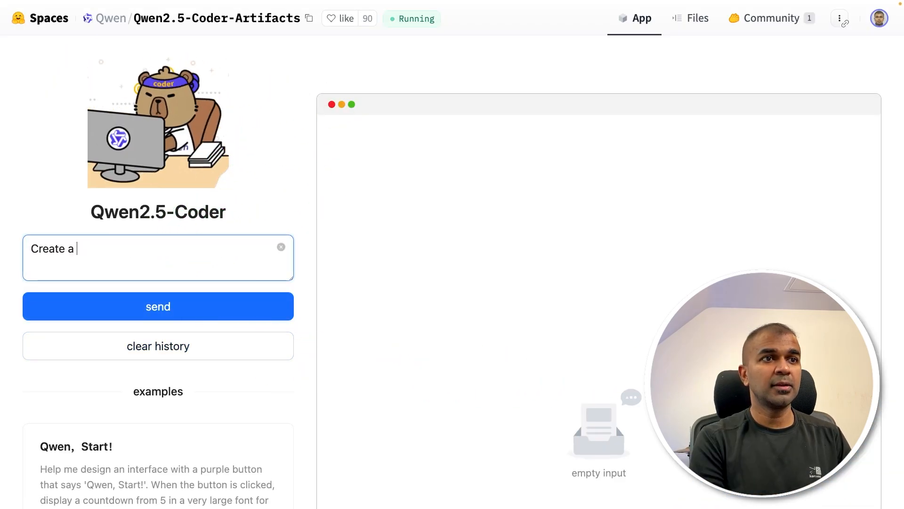
{"action": "type", "text": "TODO list app, where"}
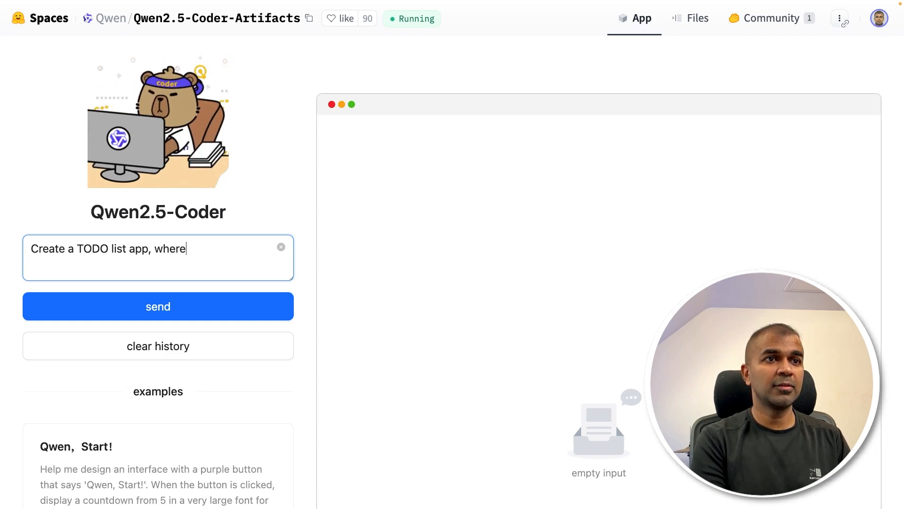
{"action": "type", "text": "I can add and remove"}
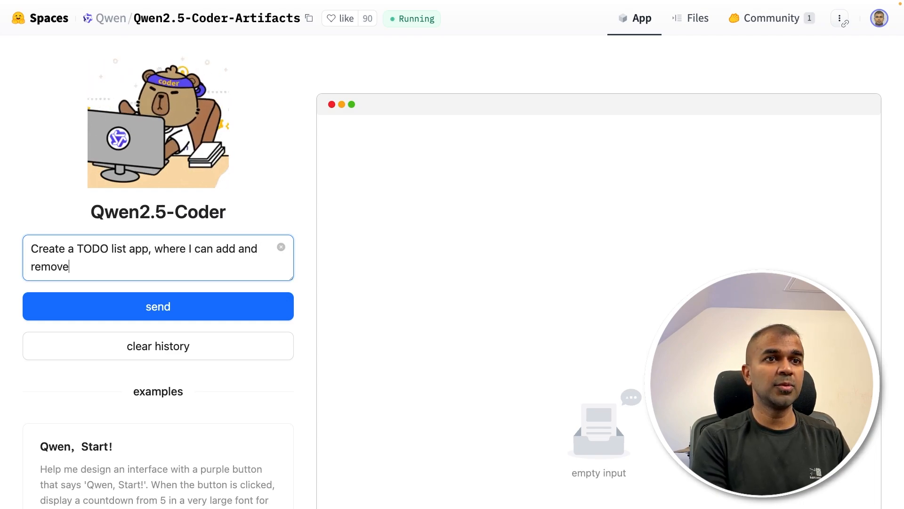
{"action": "left_click", "coordinate": [158, 306]}
{"action": "type", "text": "T"}
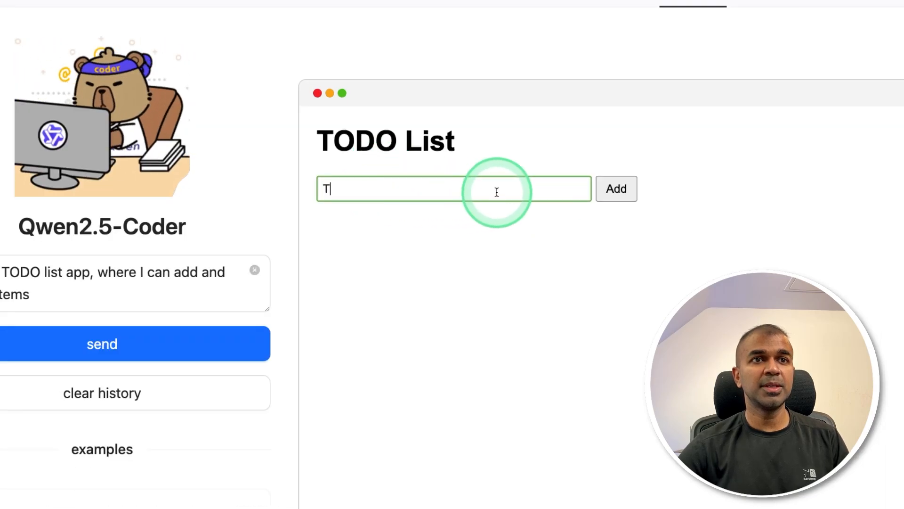
Add a 'Test' task in the generated TODO app to confirm it works.
{"action": "type", "text": "es"}
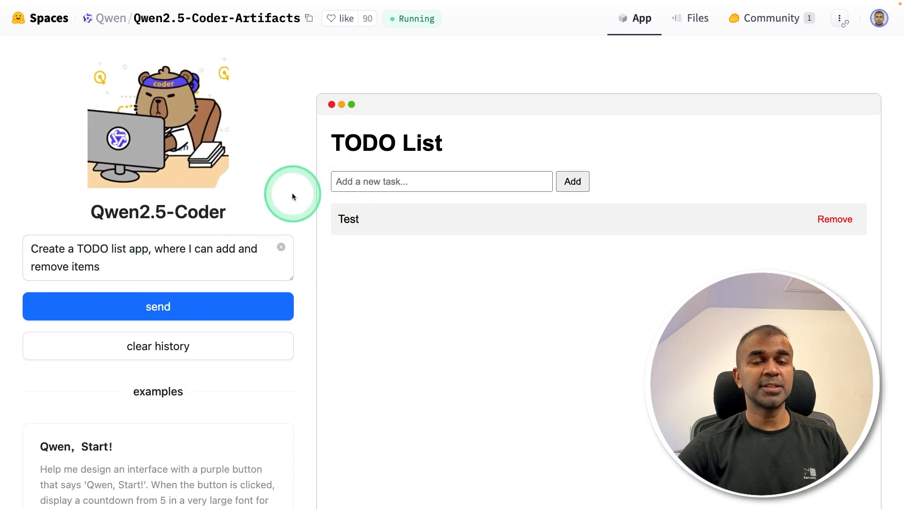
{"action": "scroll", "scroll_direction": "down", "scroll_amount": 3}
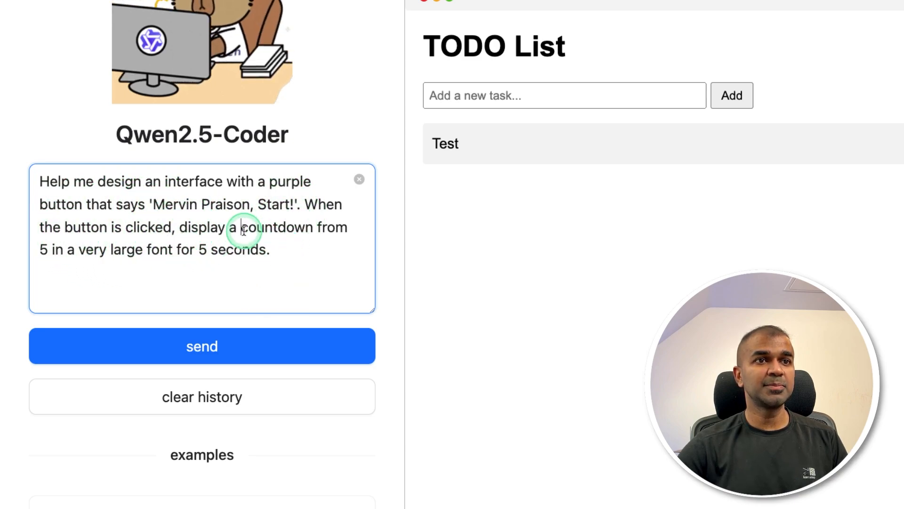
{"action": "mouse_move", "coordinate": [97, 251]}
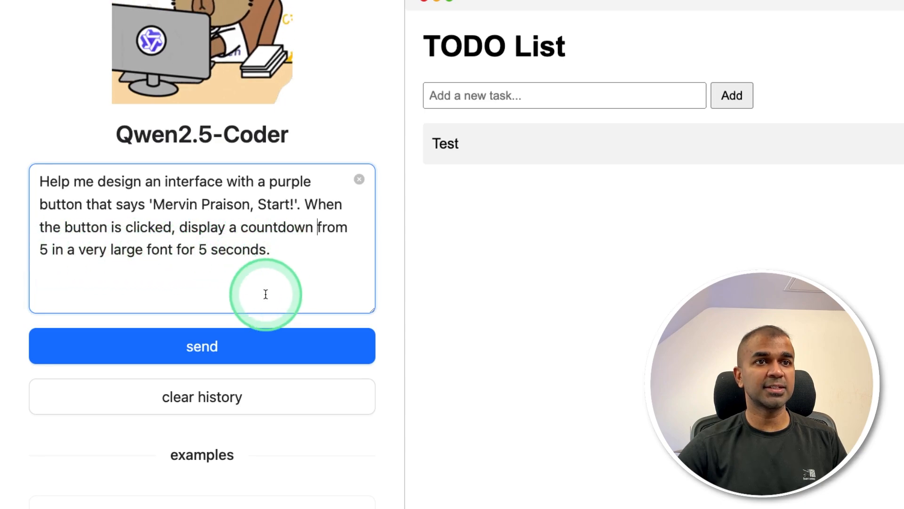
Generate the purple 'Mervin Praison, Start!' button app and trigger its five-second countdown.
{"action": "left_click", "coordinate": [202, 345]}
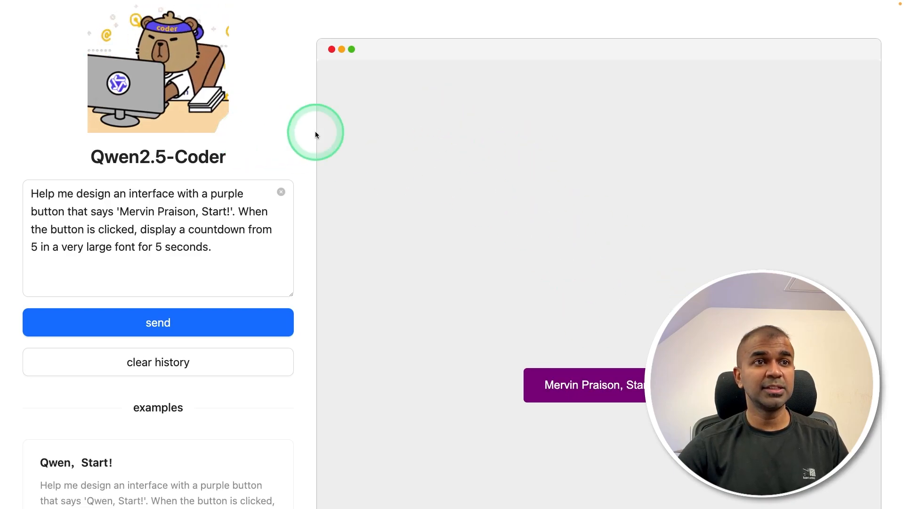
{"action": "scroll", "scroll_direction": "down", "scroll_amount": 3}
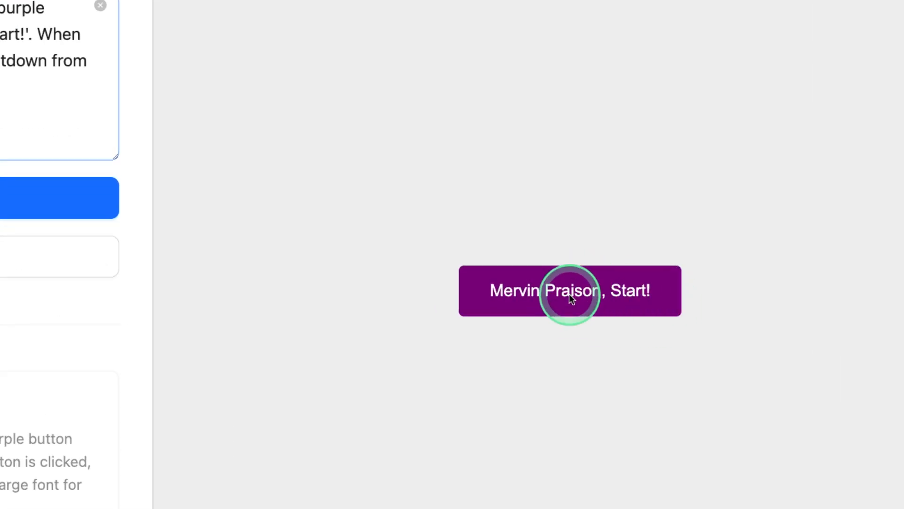
{"action": "left_click", "coordinate": [569, 290]}
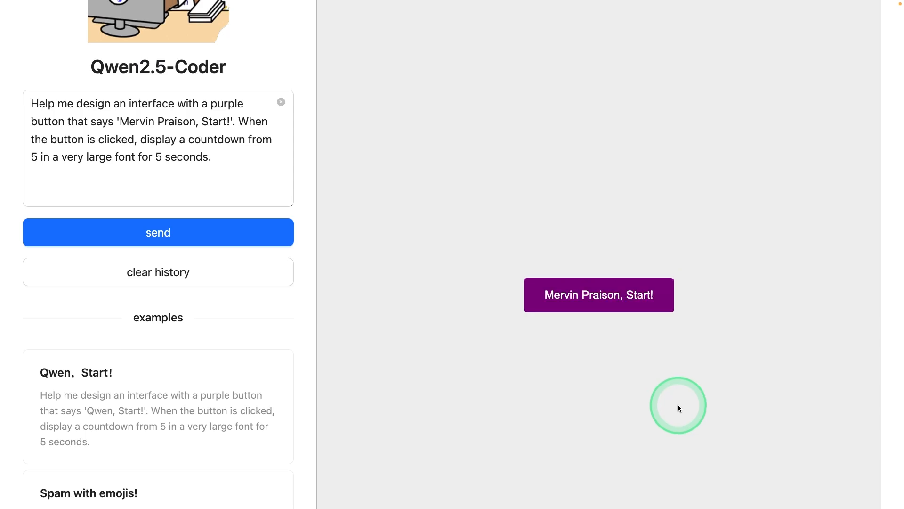
{"action": "scroll", "scroll_direction": "up", "scroll_amount": 3}
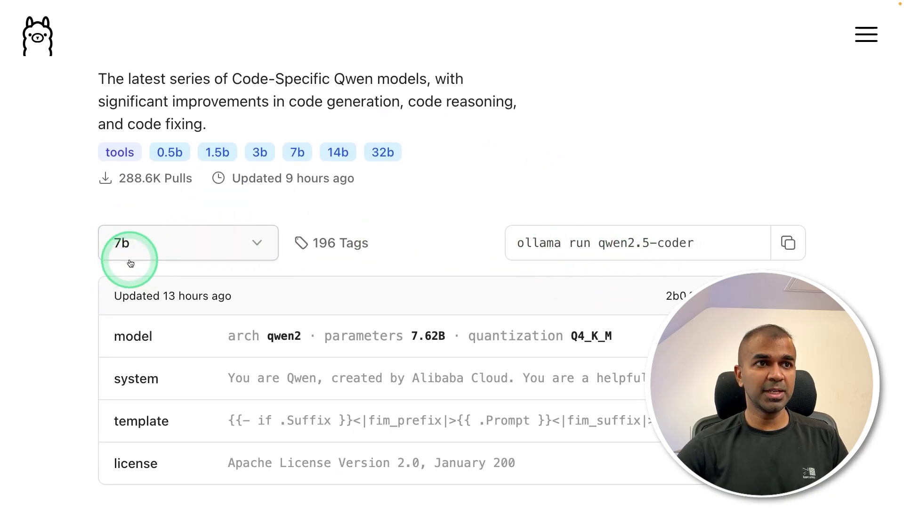
Select the 32b tag and run 'ollama run qwen2.5-coder:32b' in the terminal.
{"action": "left_click", "coordinate": [188, 242]}
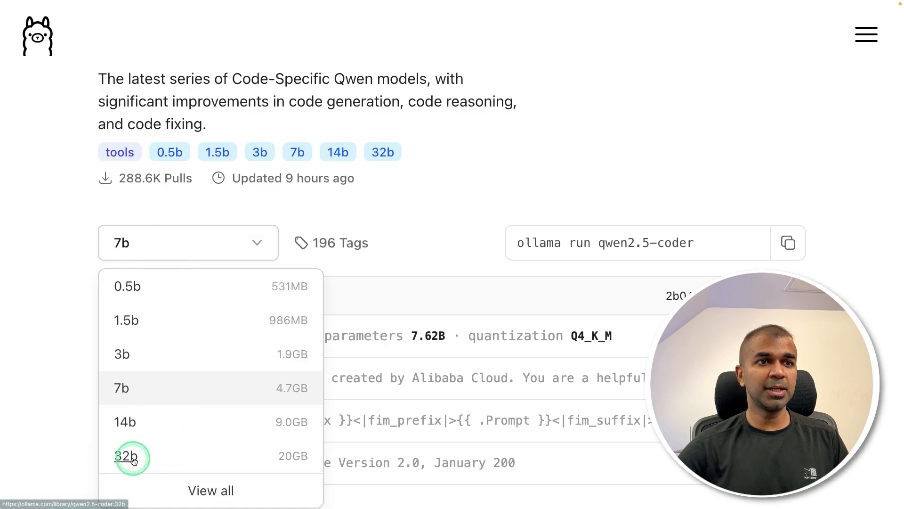
{"action": "left_click", "coordinate": [128, 454]}
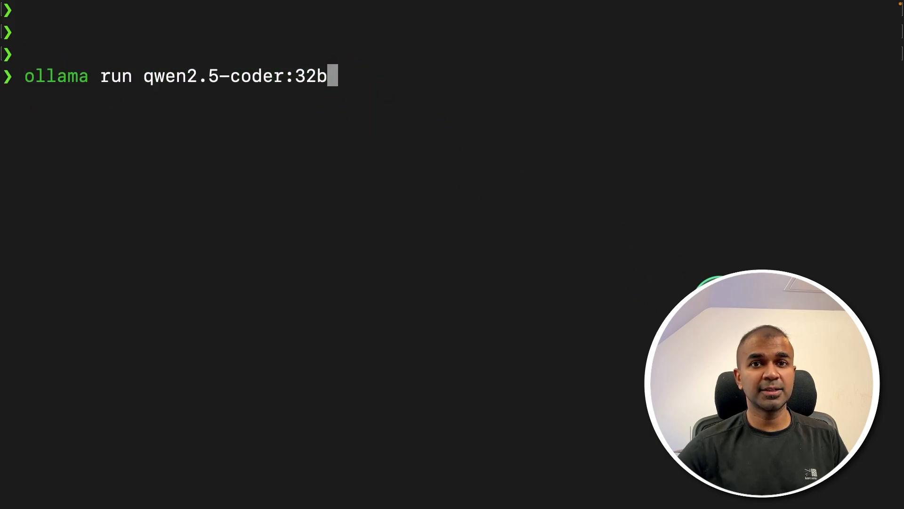
{"action": "key", "text": "Return"}
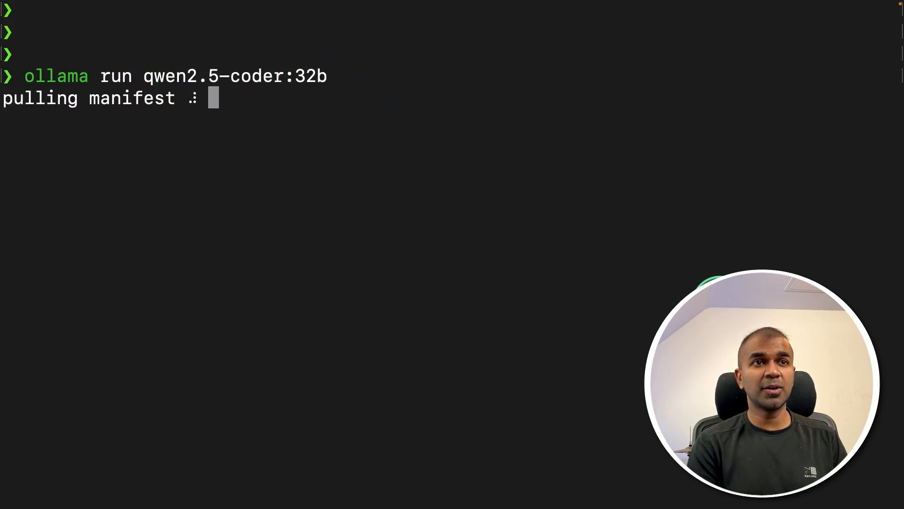